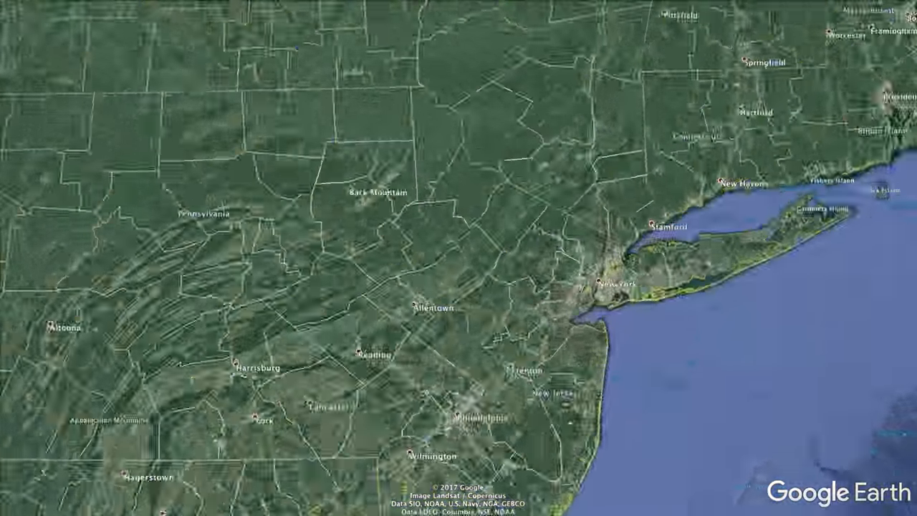
# Step: Fly to New York, switch on sunlight lighting and set a late-night time of day
pyautogui.scroll(-3)
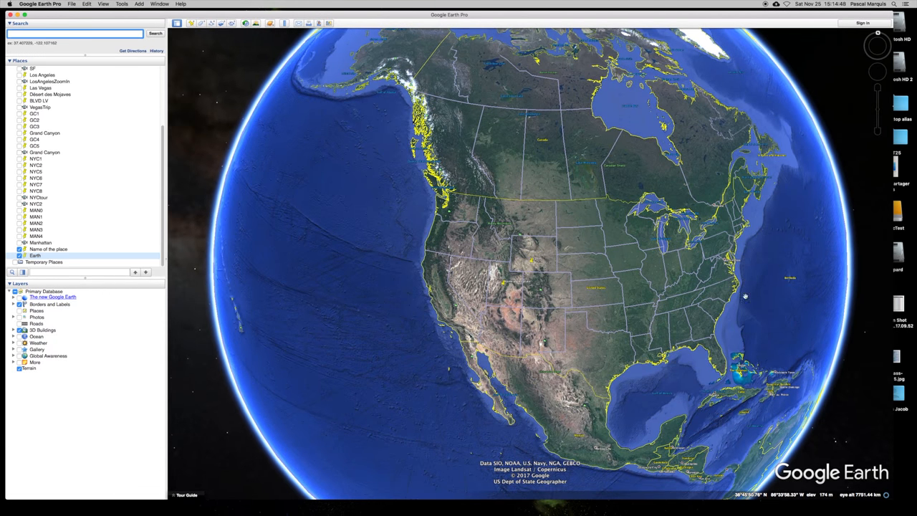
pyautogui.write('new york')
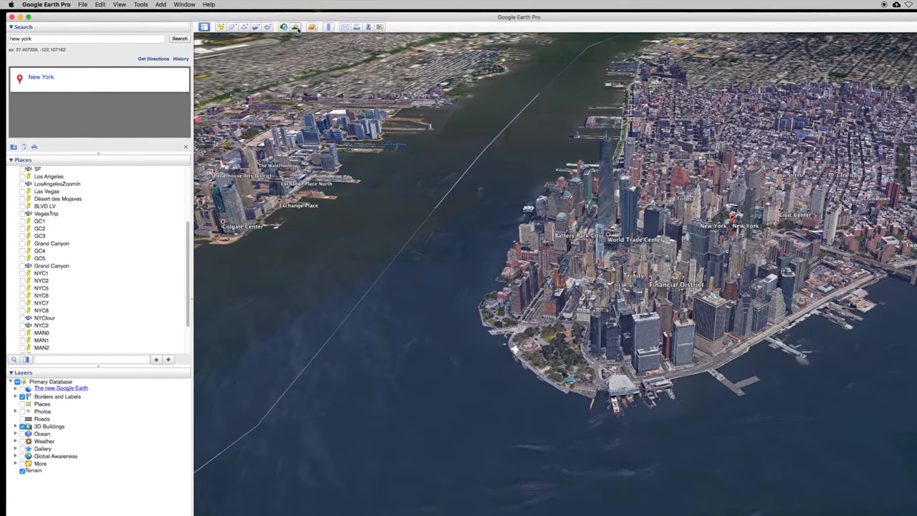
pyautogui.click(389, 35)
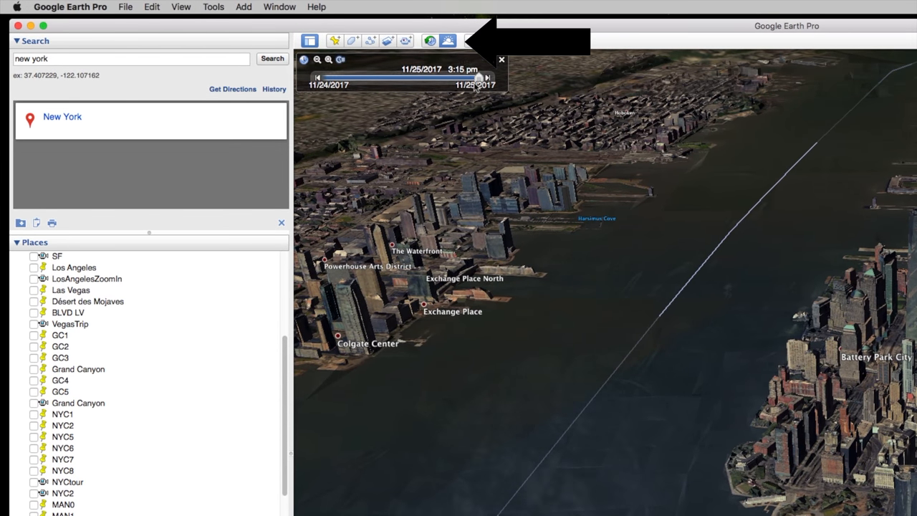
pyautogui.moveTo(479, 77); pyautogui.dragTo(458, 77)
pyautogui.write('tokyo')
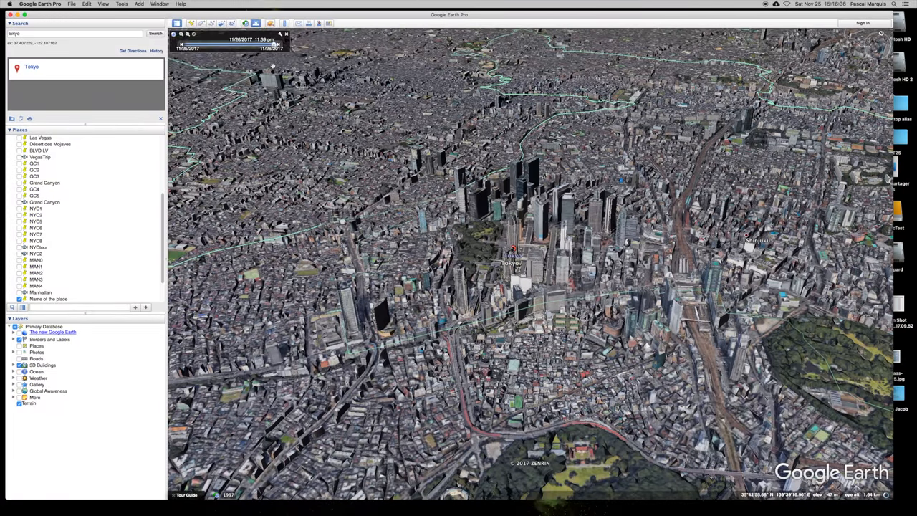
# Step: Start recording a new flying tour from the toolbar
pyautogui.click(285, 35)
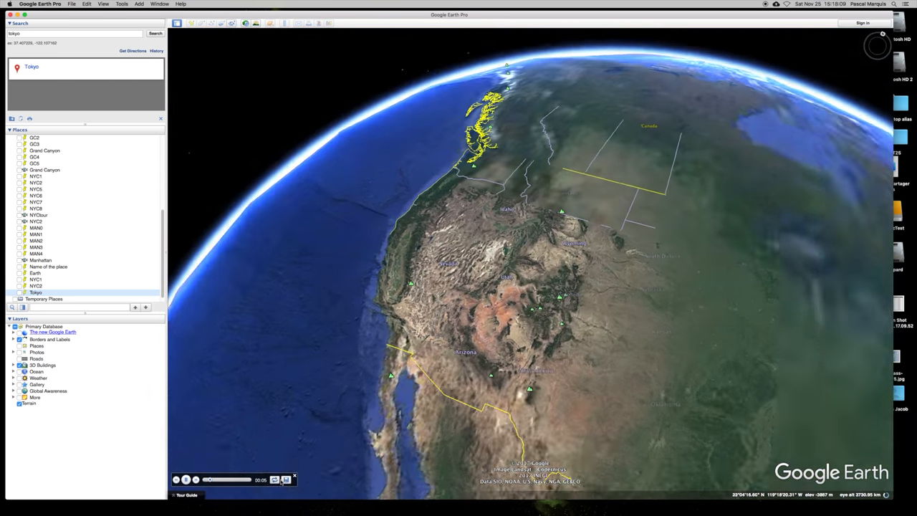
# Step: Save the recorded tour to Places as MyVideoHowTo and close the tour player
pyautogui.click(285, 479)
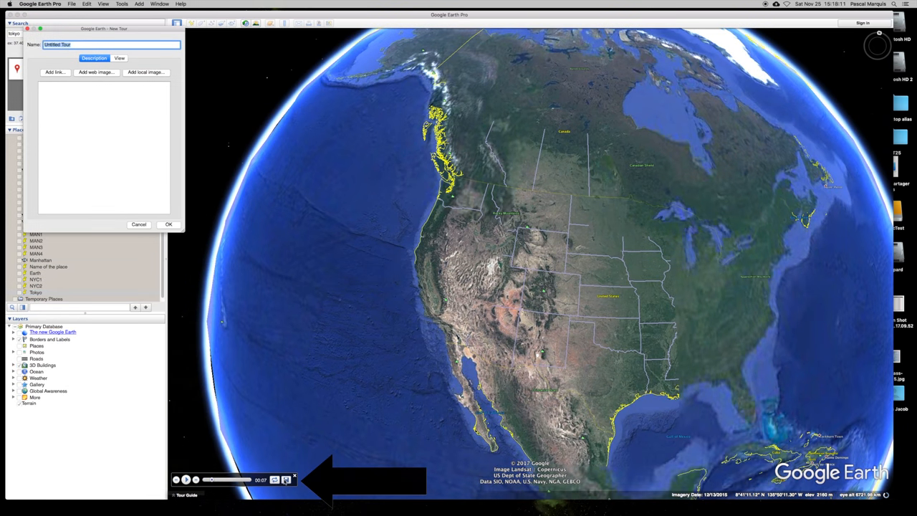
pyautogui.write('MyVideoHowTo')
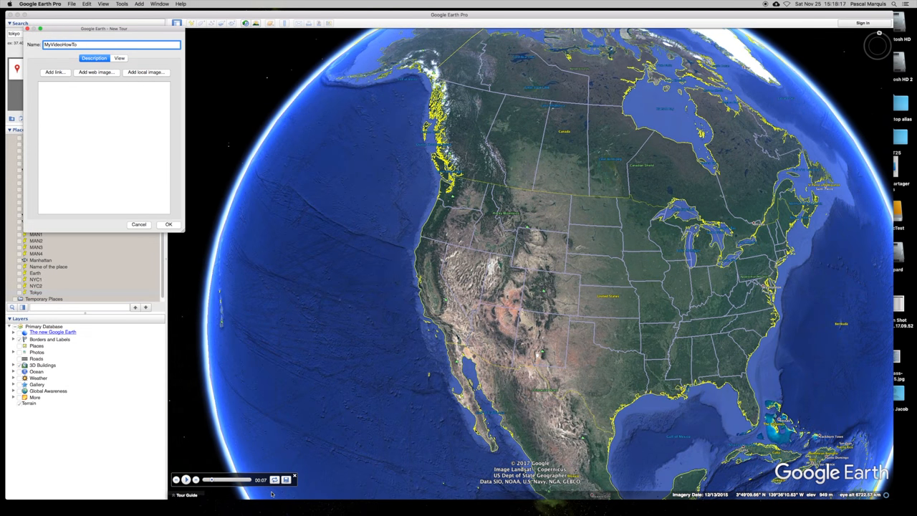
pyautogui.click(168, 224)
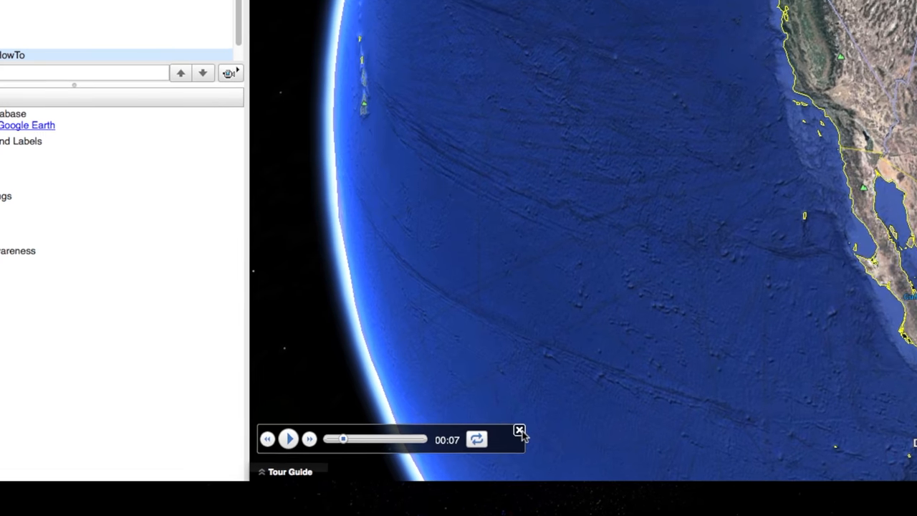
pyautogui.click(518, 430)
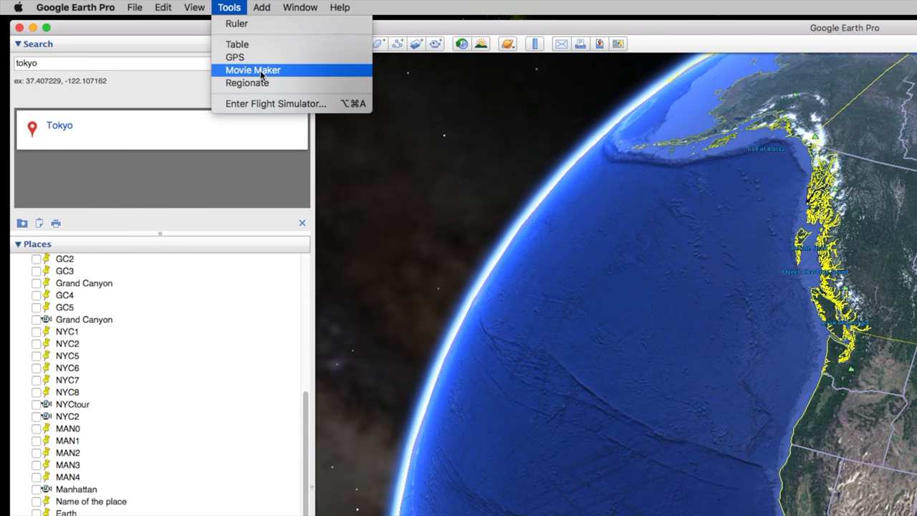
# Step: Set Movie Maker to save HowToGoogleEarth.mov and show the advanced output options
pyautogui.click(253, 69)
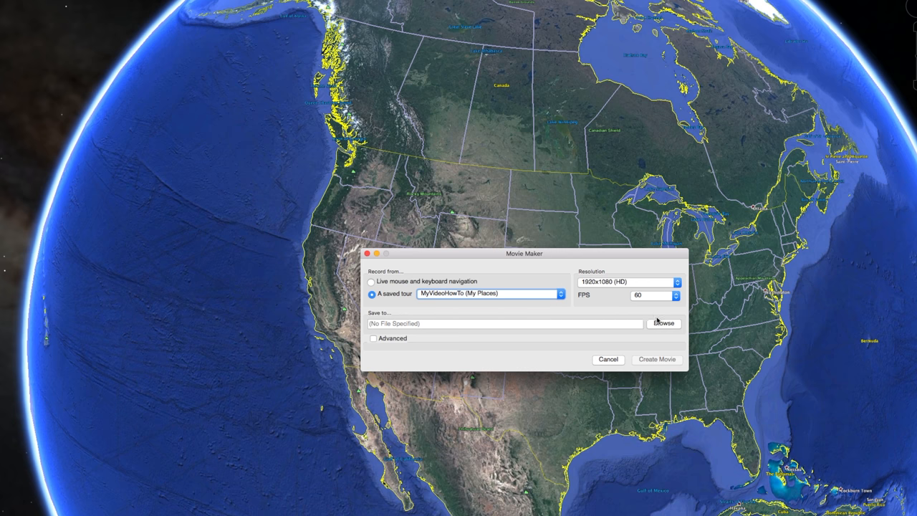
pyautogui.click(662, 323)
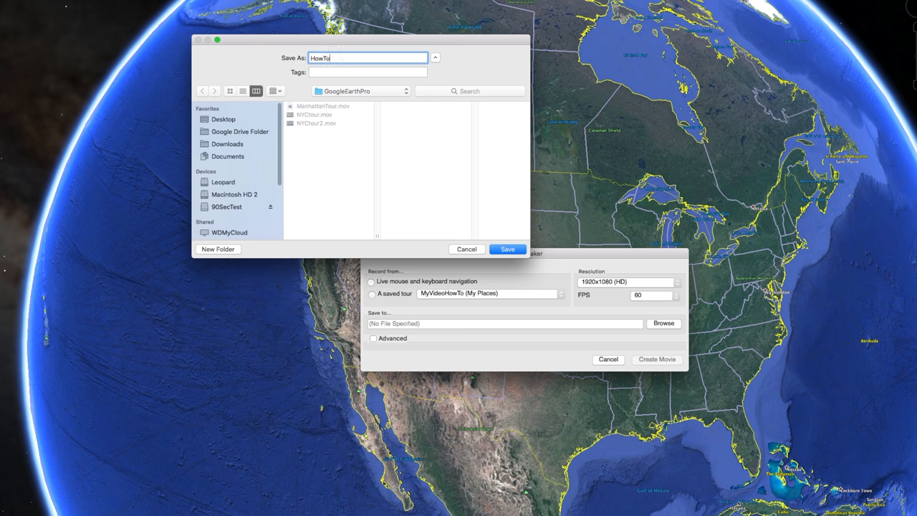
pyautogui.click(507, 249)
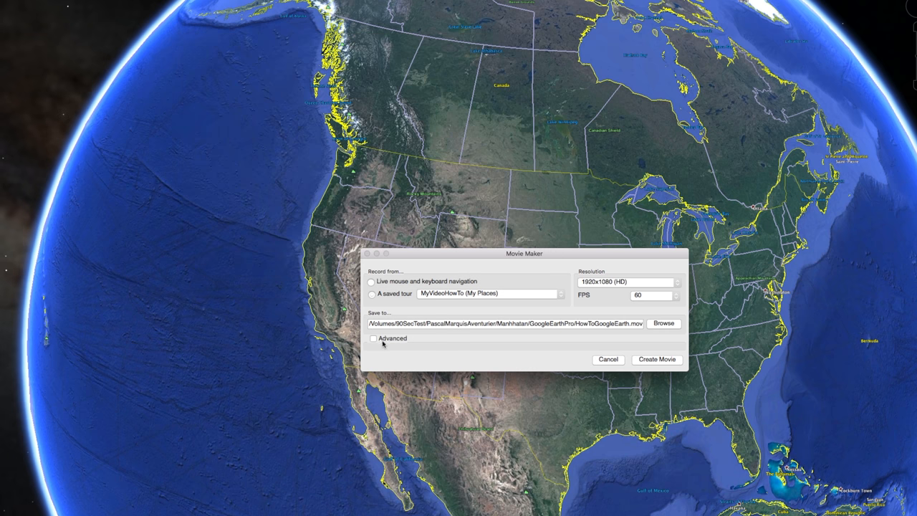
pyautogui.click(372, 338)
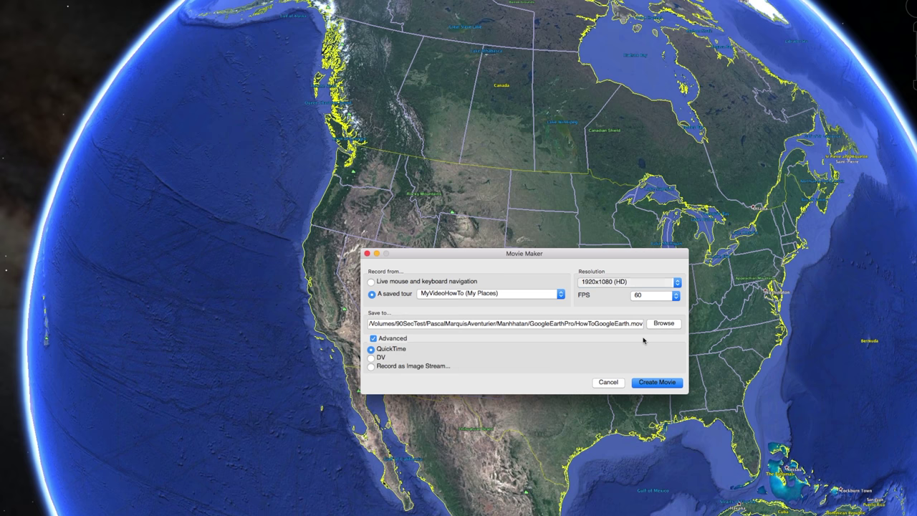
# Step: Set compression to MPEG-4 Video with a custom frame rate of 60 fps
pyautogui.click(373, 337)
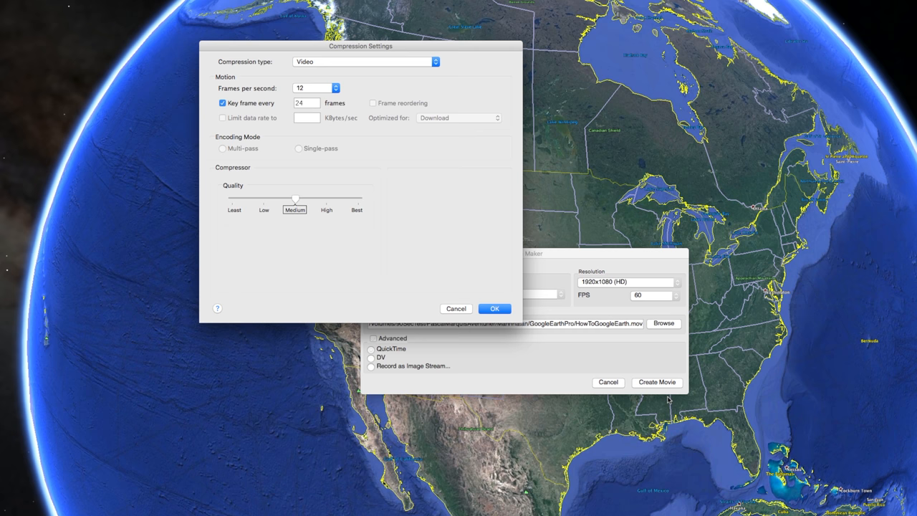
pyautogui.moveTo(323, 64)
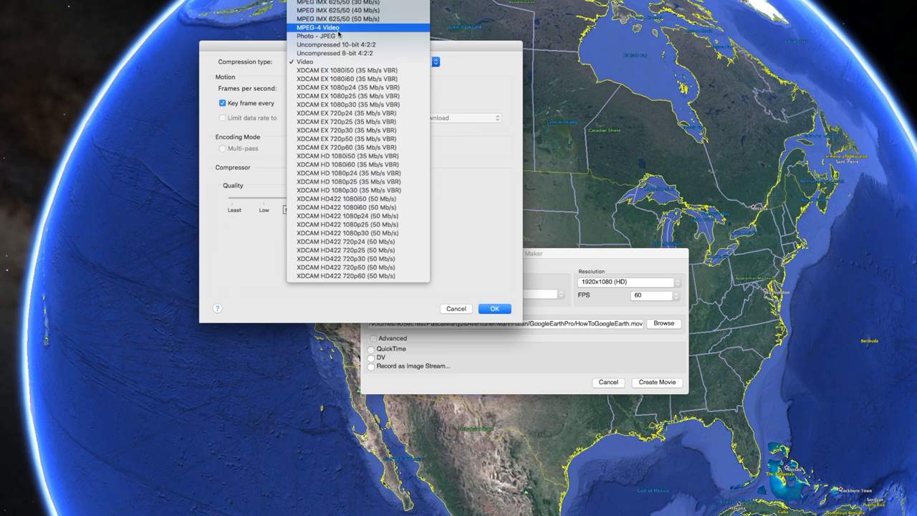
pyautogui.click(308, 27)
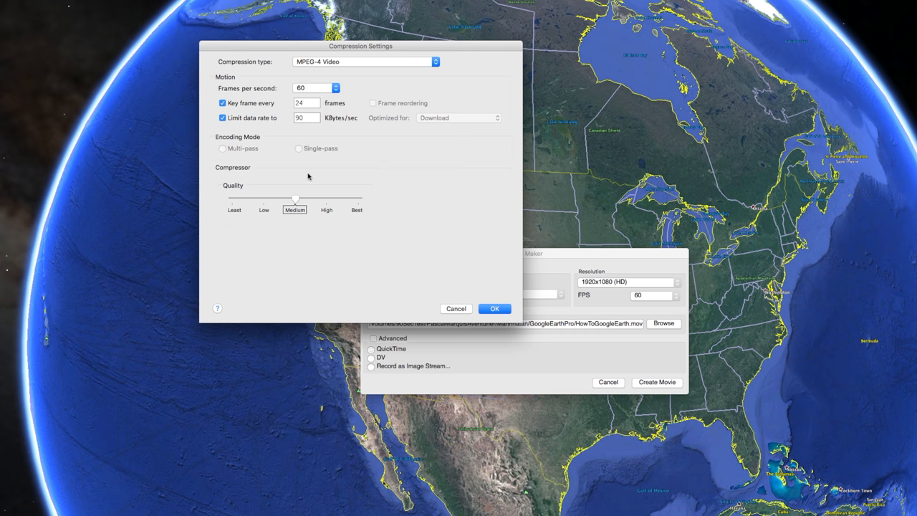
pyautogui.moveTo(316, 159)
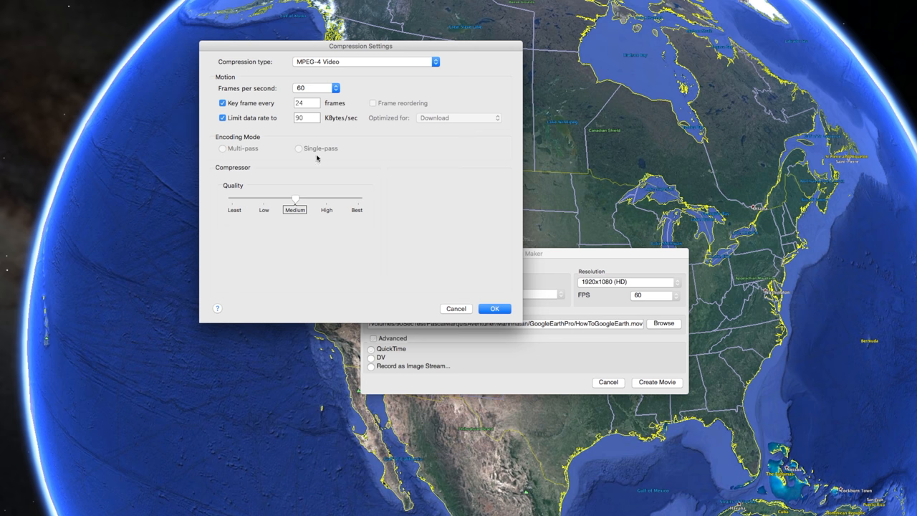
pyautogui.click(315, 87)
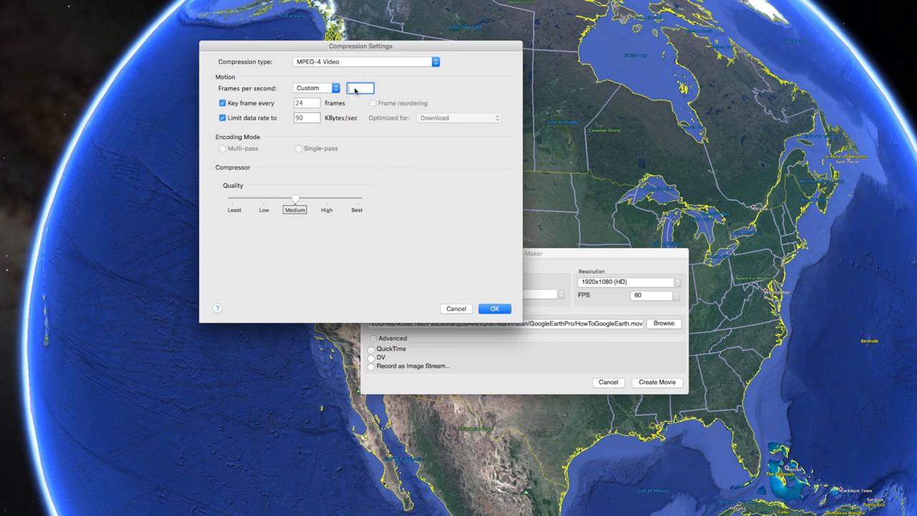
pyautogui.write('240')
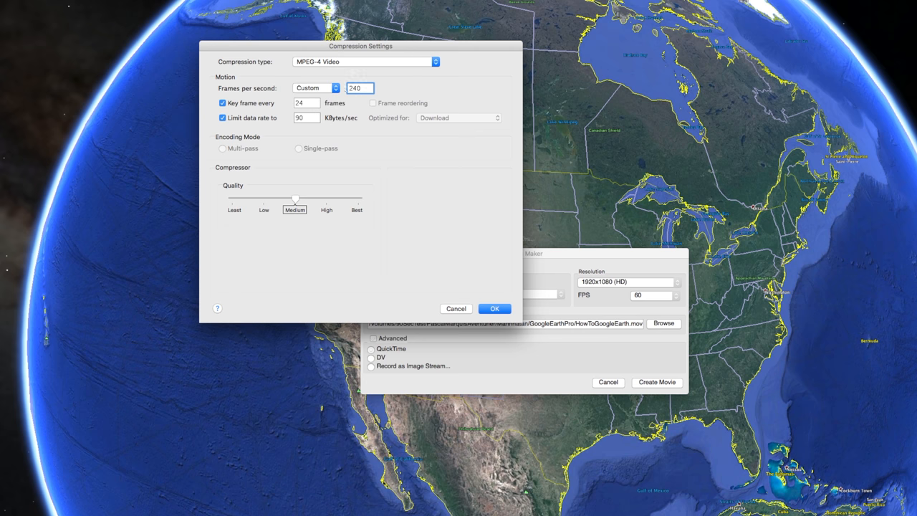
pyautogui.click(315, 88)
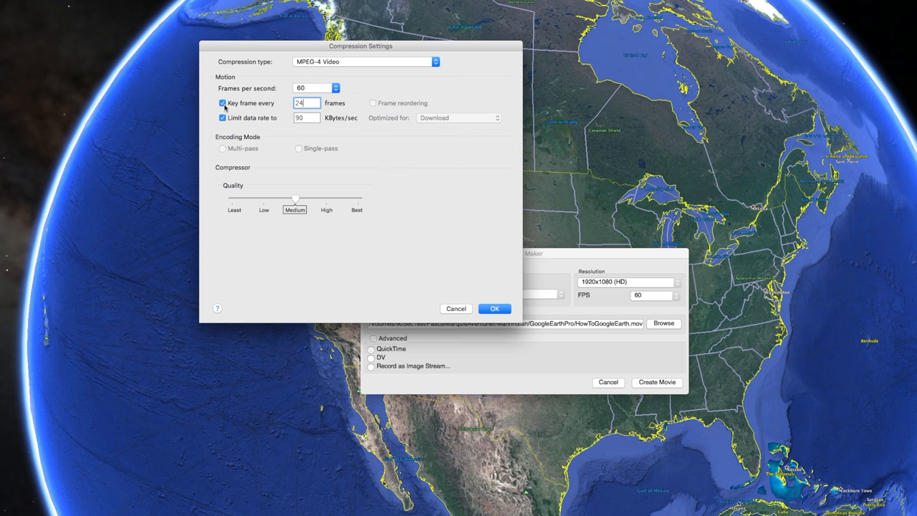
pyautogui.moveTo(262, 117)
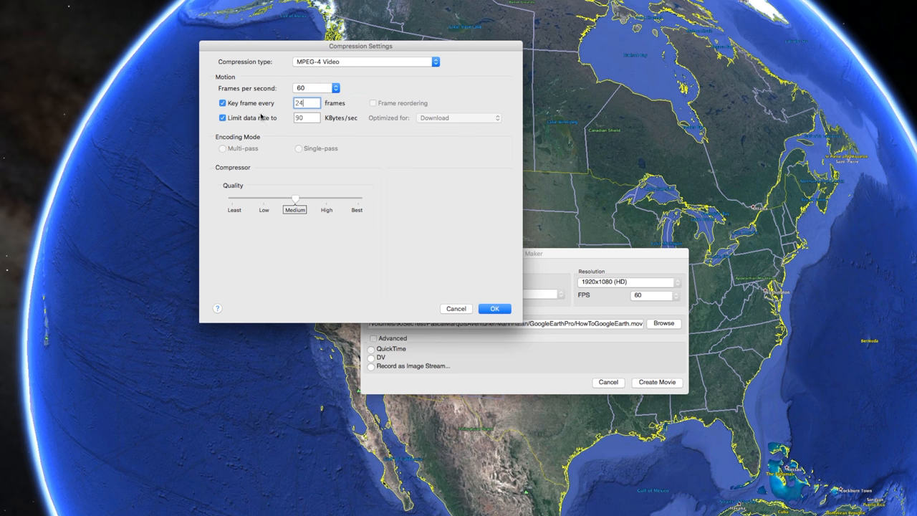
# Step: Remove the data rate limit and raise quality to Best
pyautogui.click(222, 117)
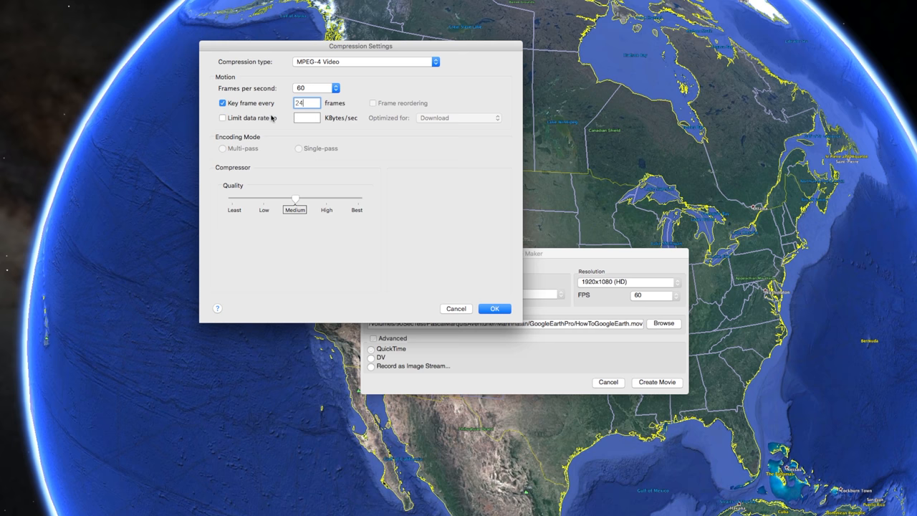
pyautogui.moveTo(314, 197)
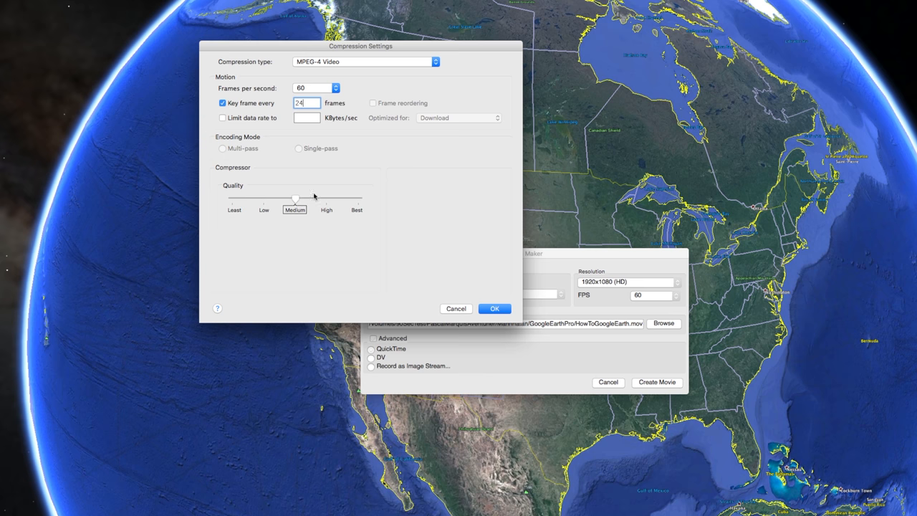
pyautogui.moveTo(294, 198); pyautogui.dragTo(357, 198)
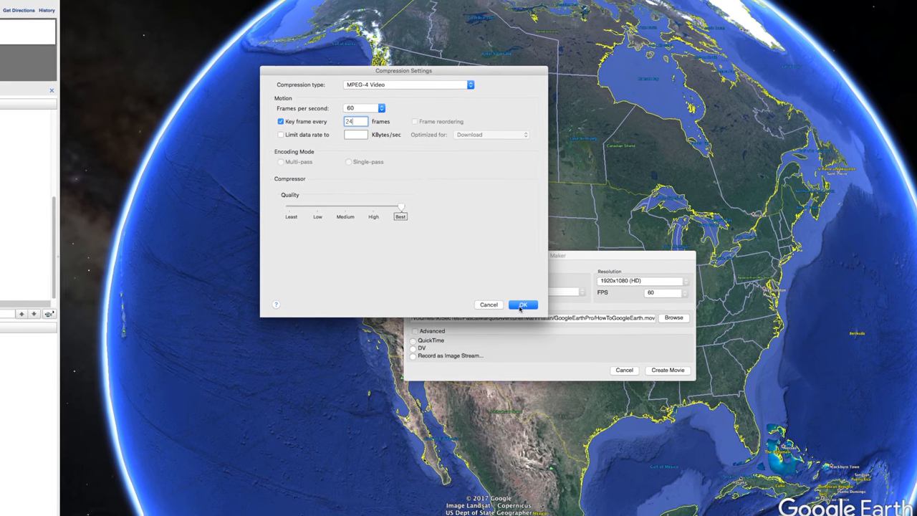
pyautogui.click(523, 305)
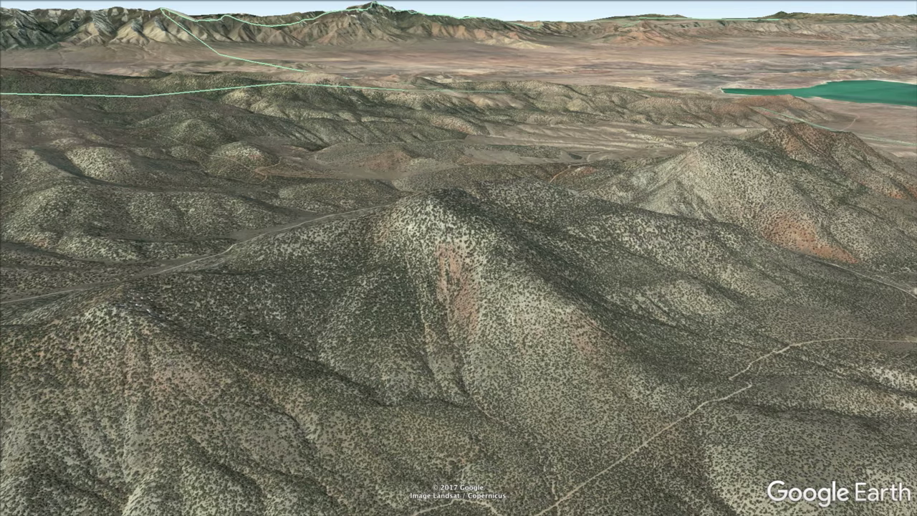
pyautogui.scroll(-3)
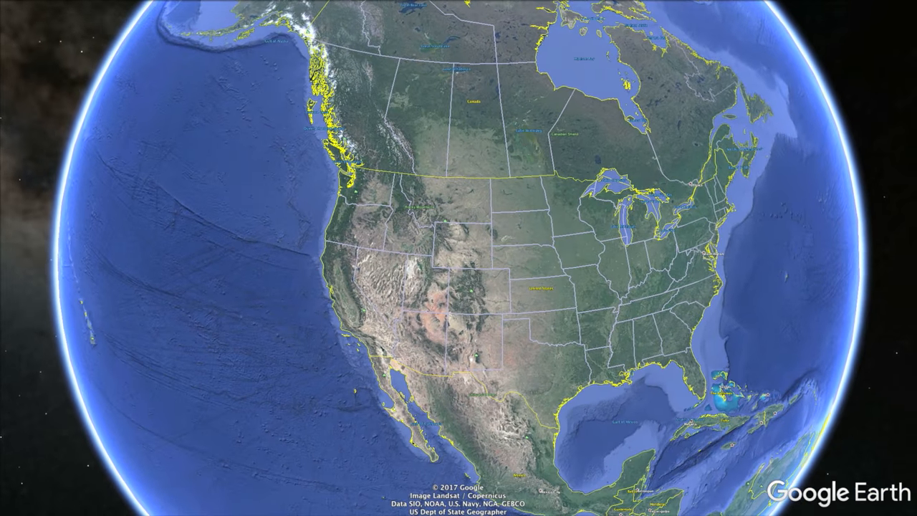
pyautogui.scroll(-3)
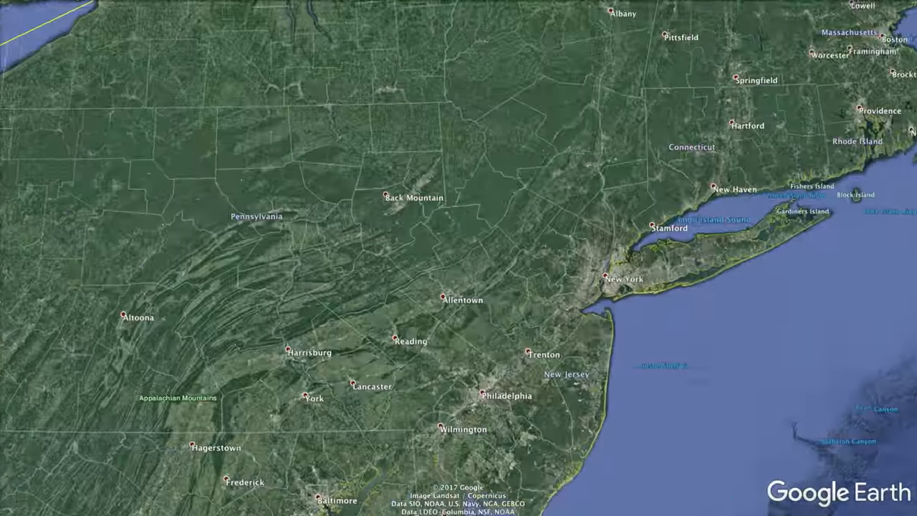